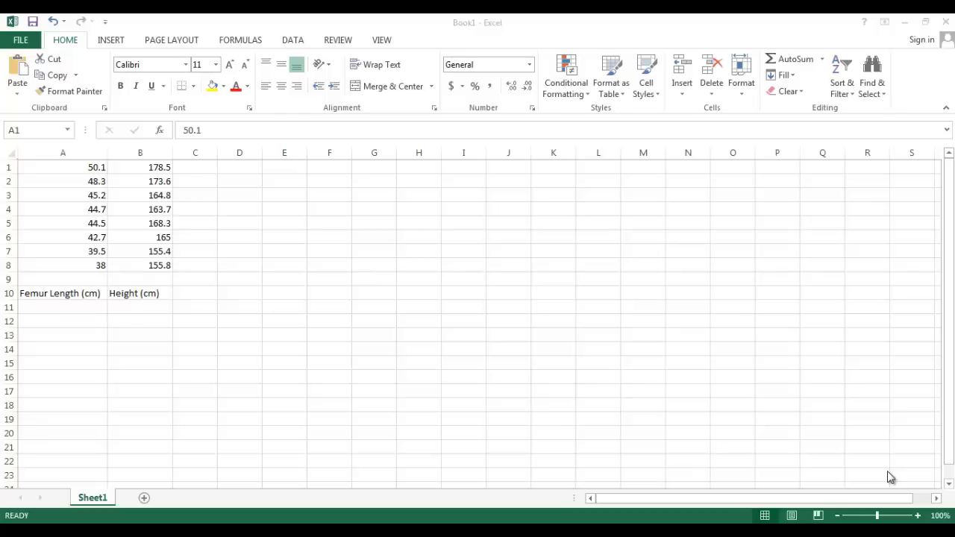
mouse_move(195, 170)
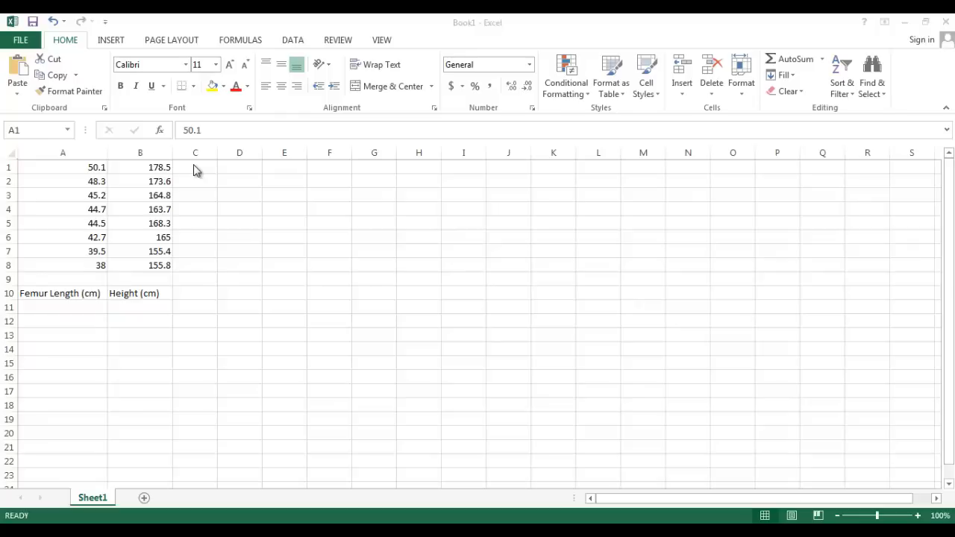
mouse_move(450, 309)
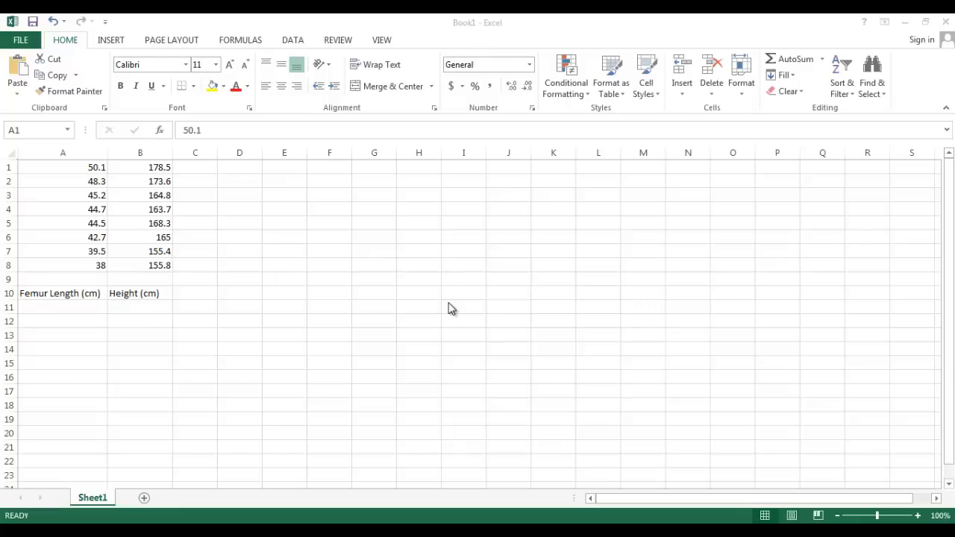
mouse_move(77, 181)
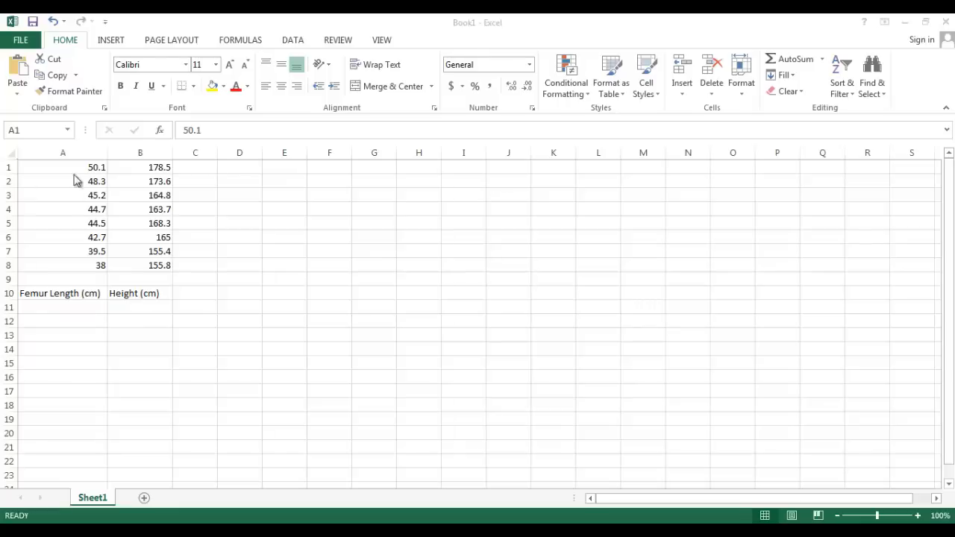
mouse_move(118, 55)
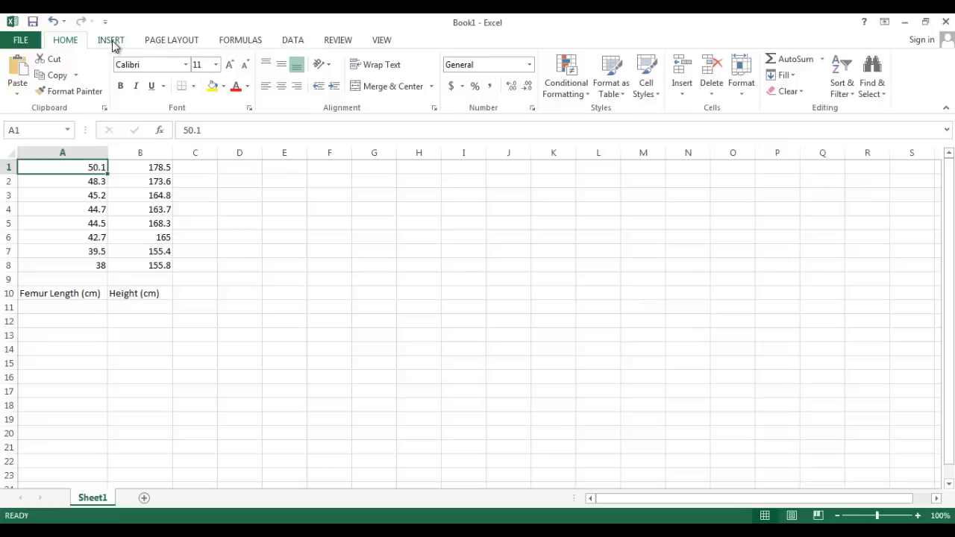
- Insert a basic scatter chart of the femur length and height data in A1:B8
click(110, 40)
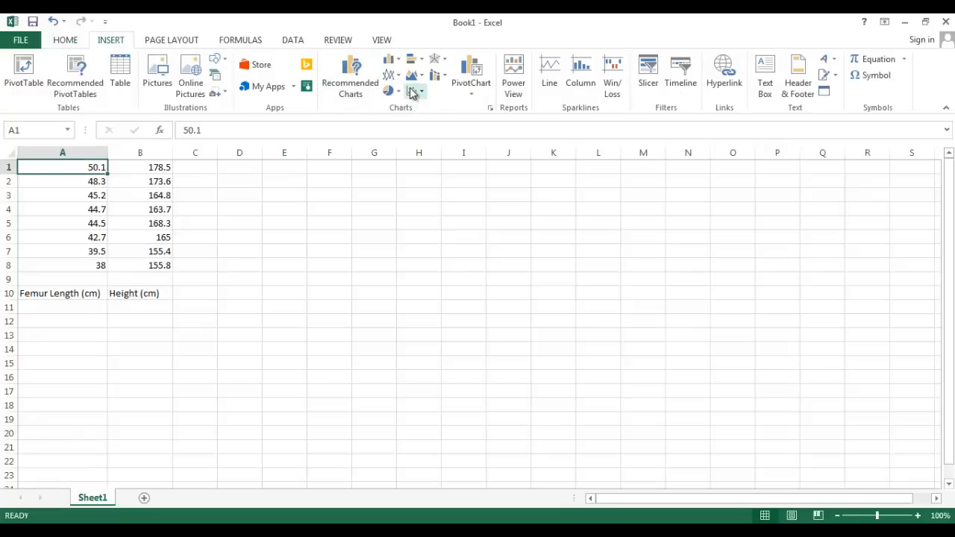
mouse_move(410, 91)
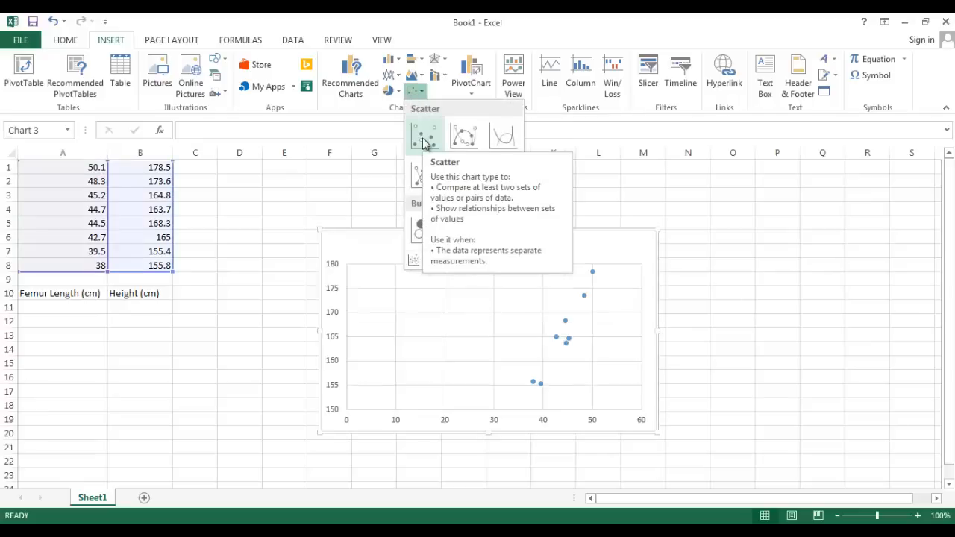
click(424, 136)
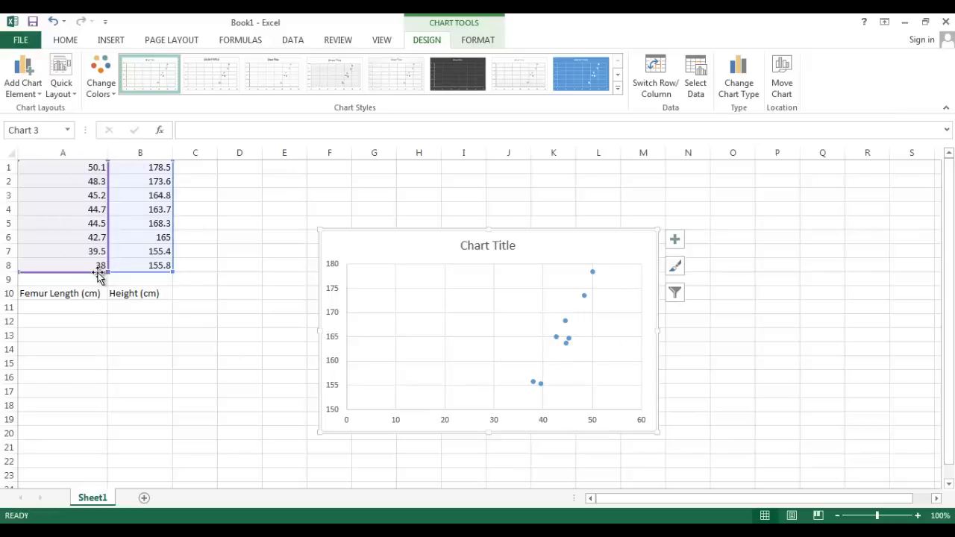
mouse_move(399, 244)
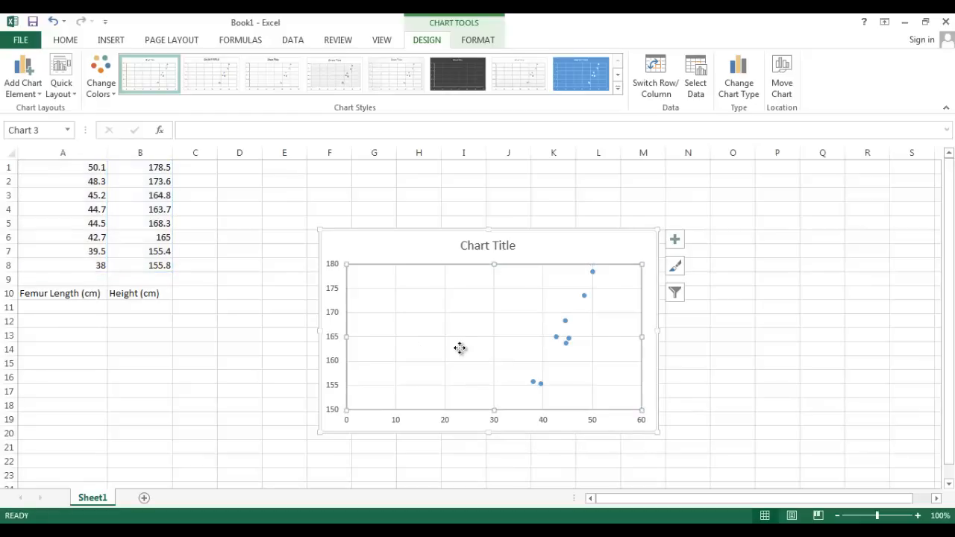
- Verify the chart's data range is =Sheet1!$A$1:$B$8 and accept it unchanged
right_click(460, 348)
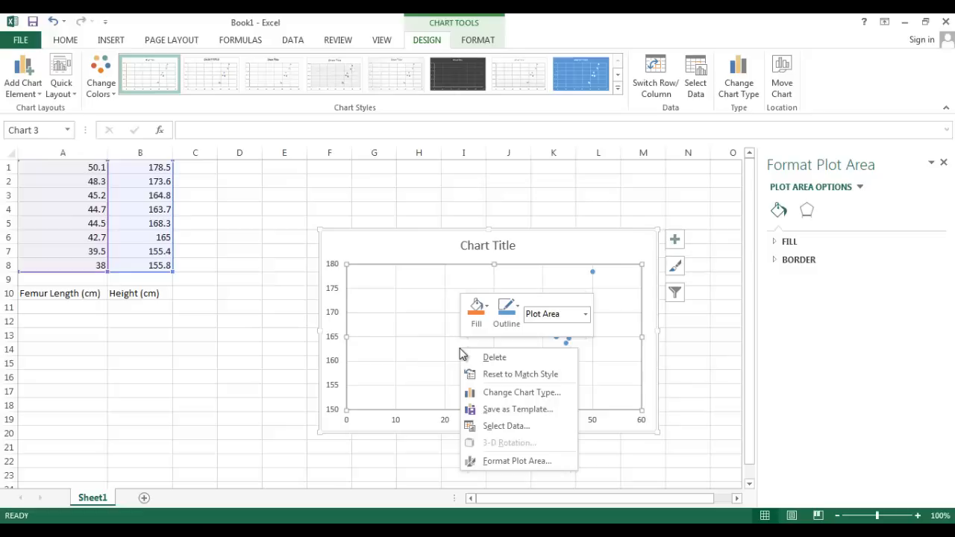
mouse_move(499, 426)
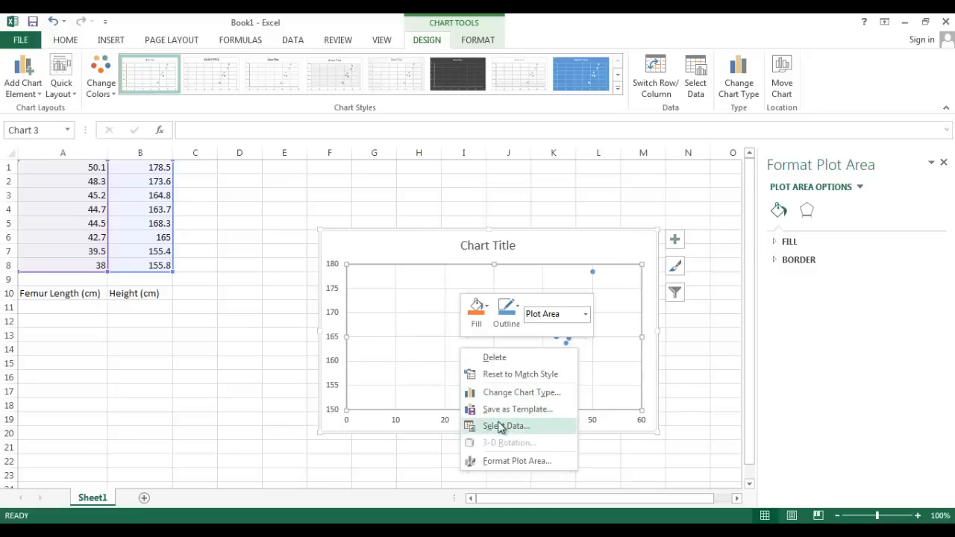
click(506, 425)
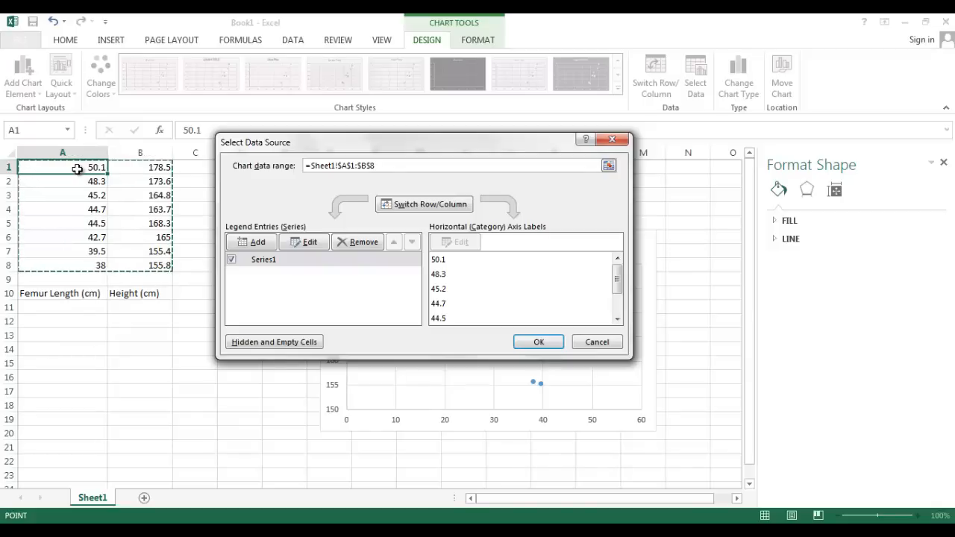
mouse_move(526, 336)
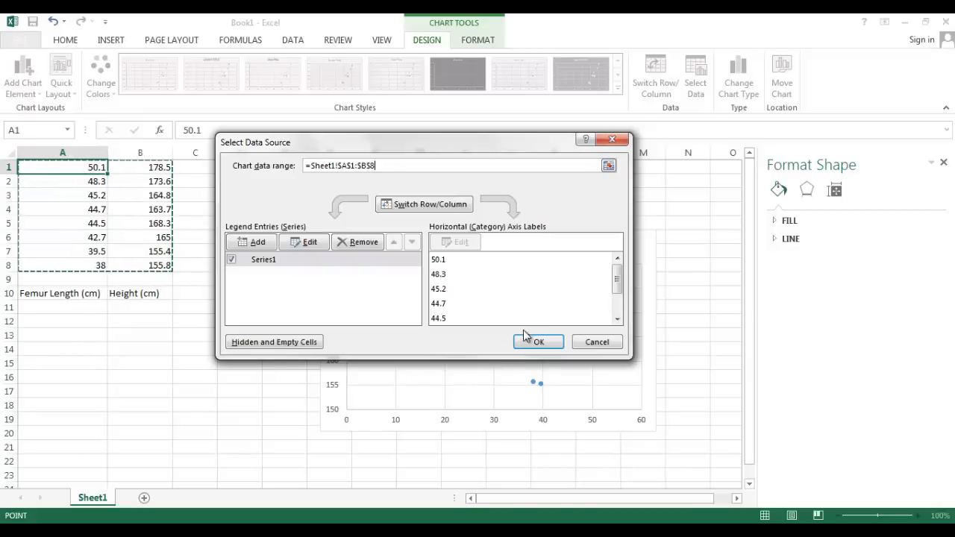
click(537, 341)
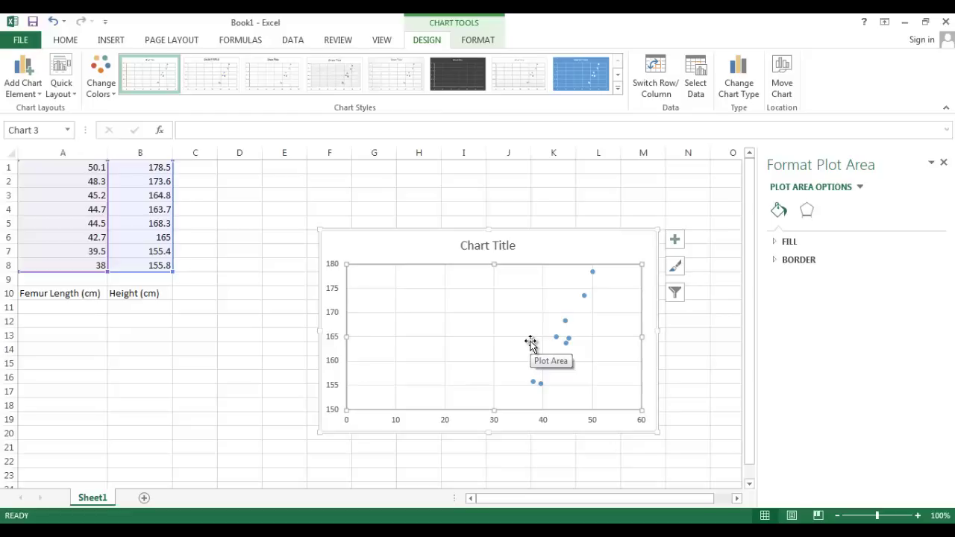
mouse_move(535, 358)
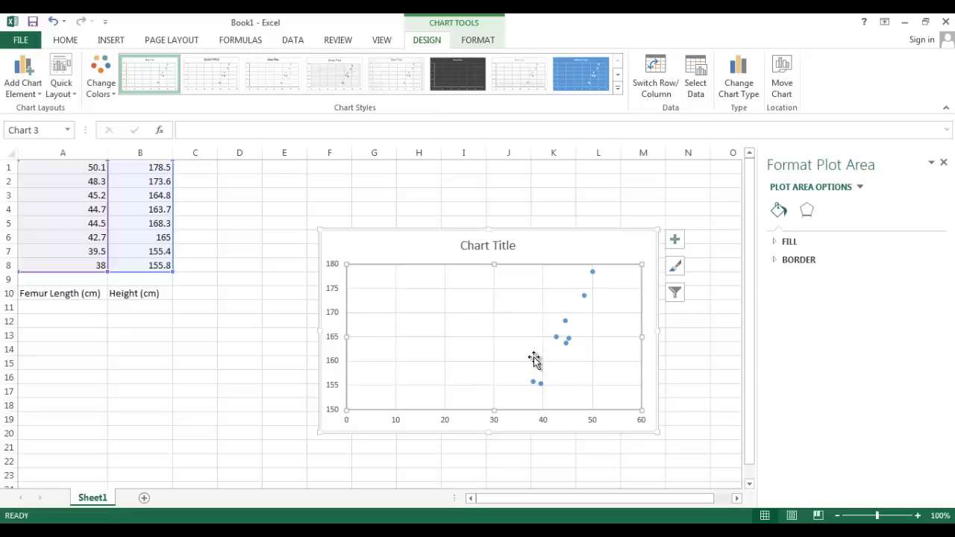
mouse_move(570, 342)
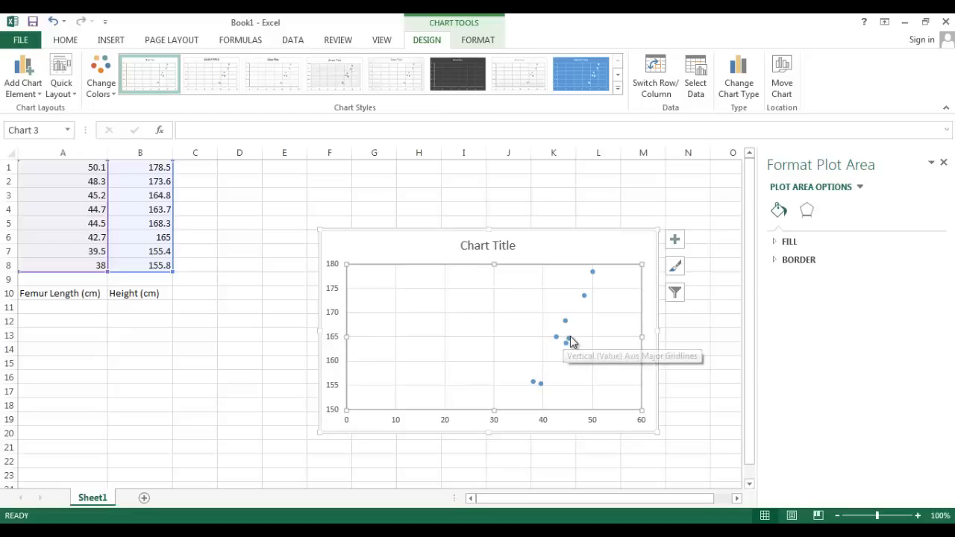
- Add a Linear trendline to the scatter data series and show its trendline options
click(556, 336)
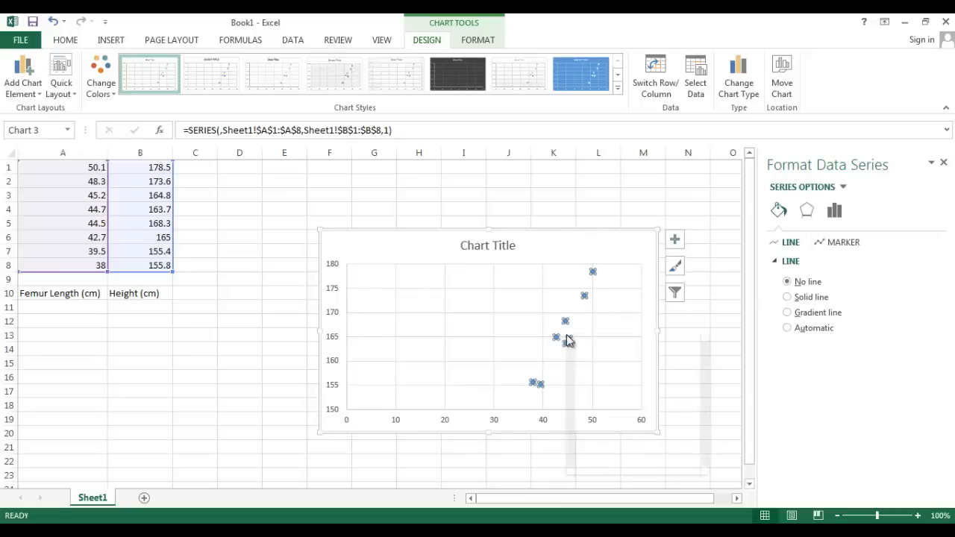
right_click(567, 339)
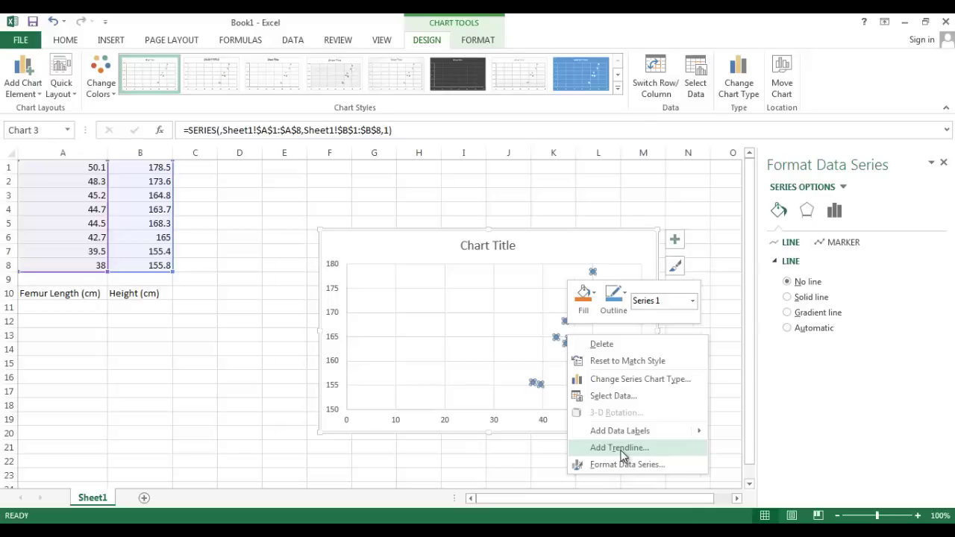
click(619, 447)
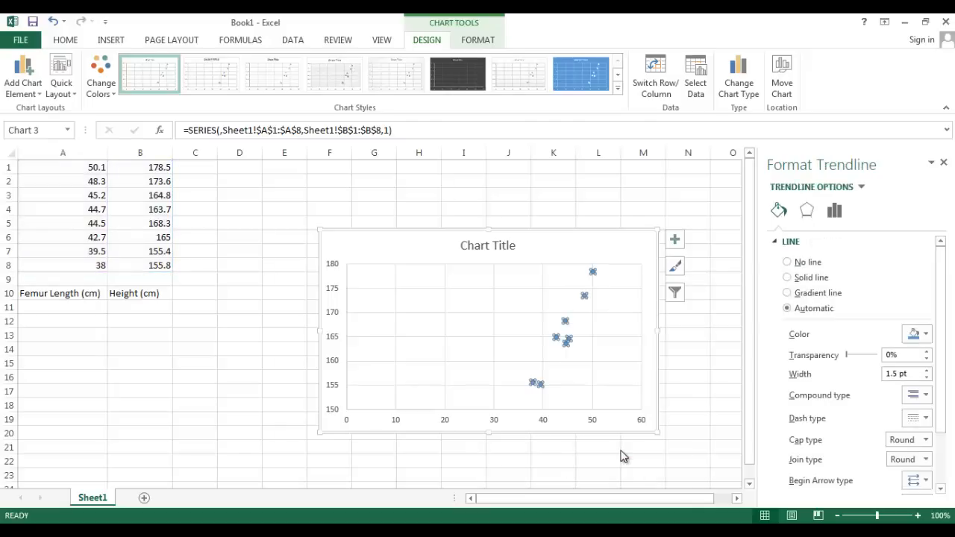
click(834, 210)
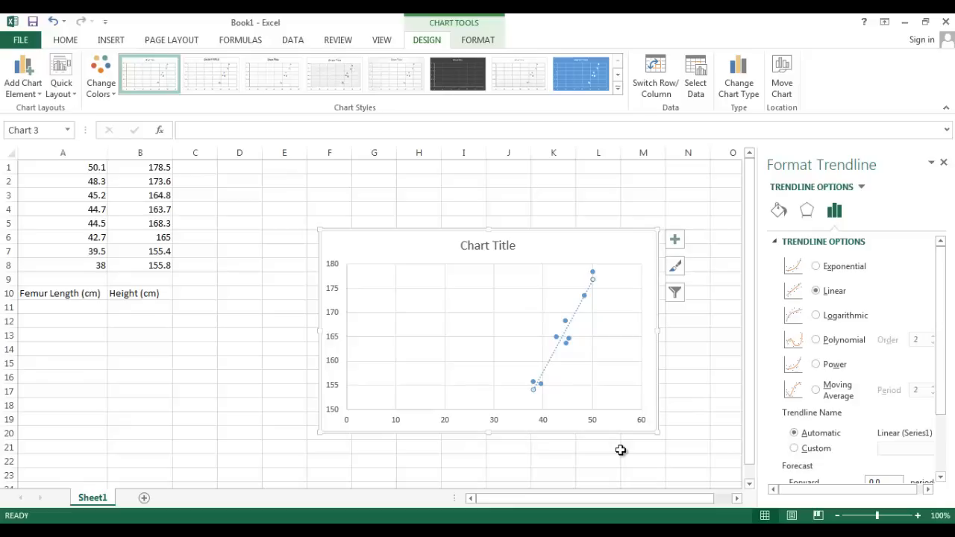
mouse_move(850, 291)
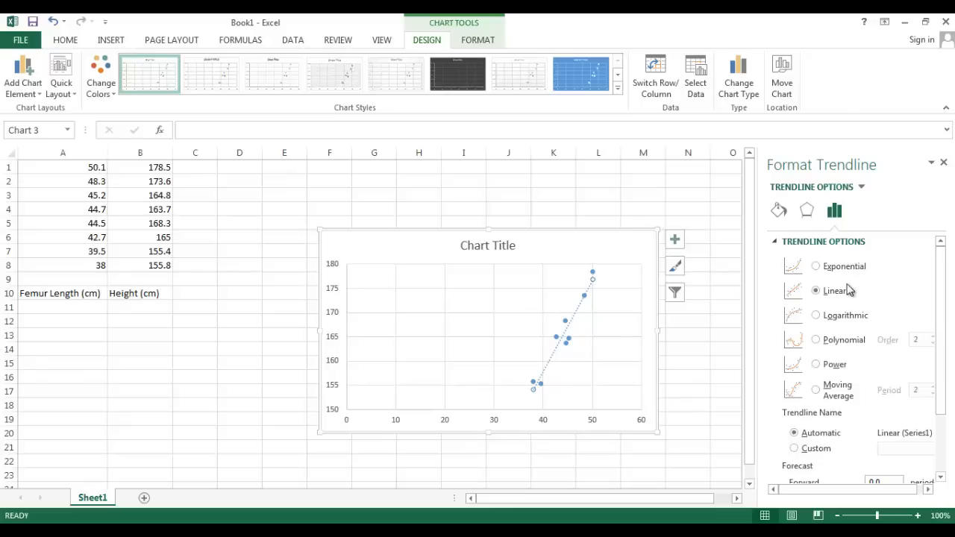
mouse_move(930, 314)
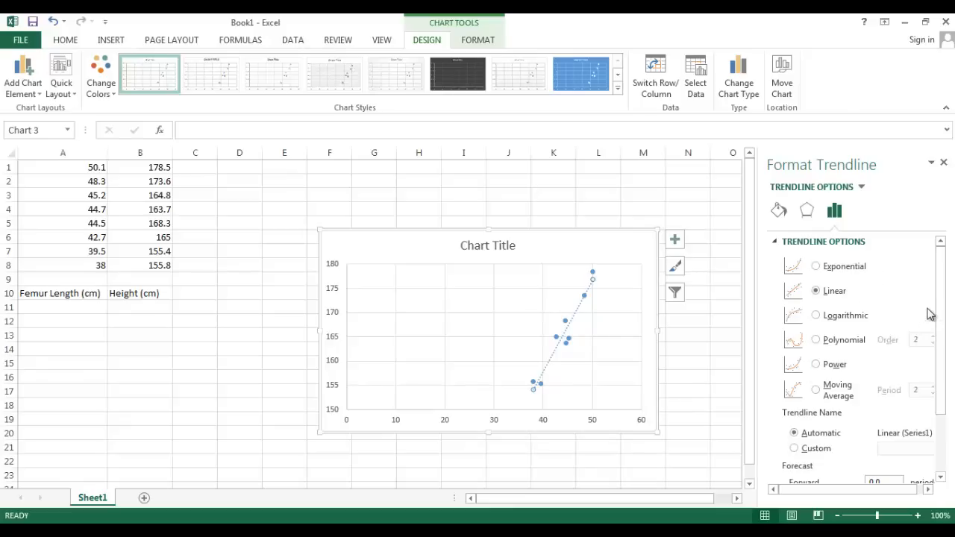
- Set the trendline to forecast 5 periods forward and 5 backward
scroll(down, 3)
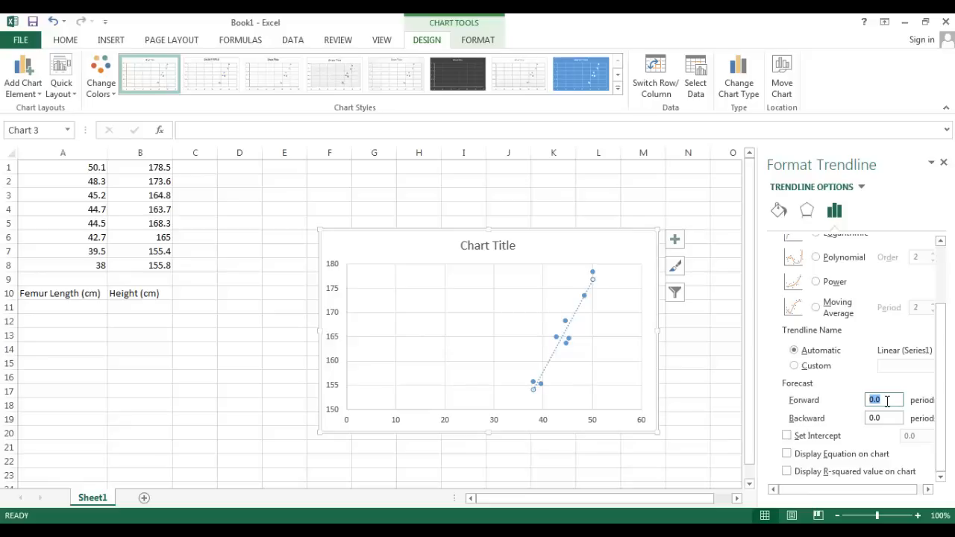
text(5)
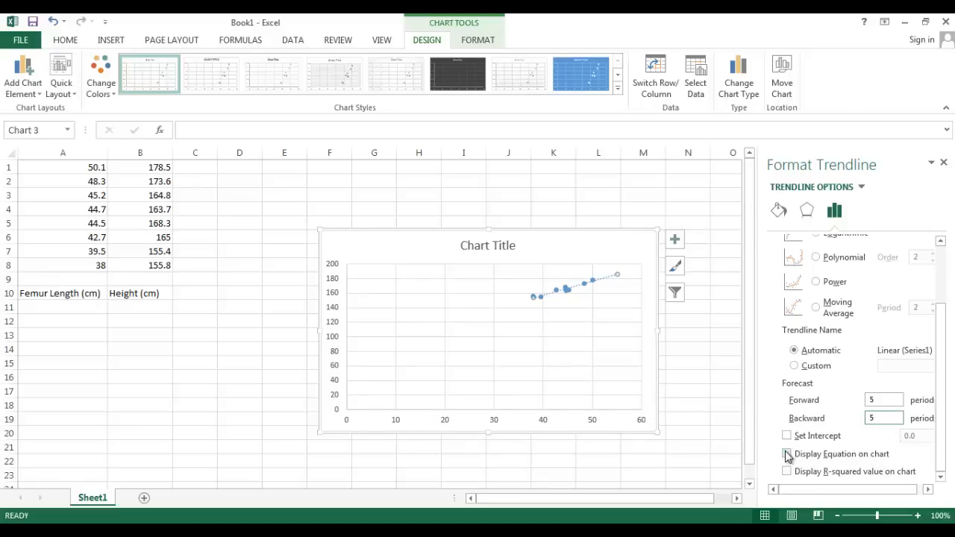
- Tick Display Equation and Display R-squared value on chart for the trendline
click(787, 453)
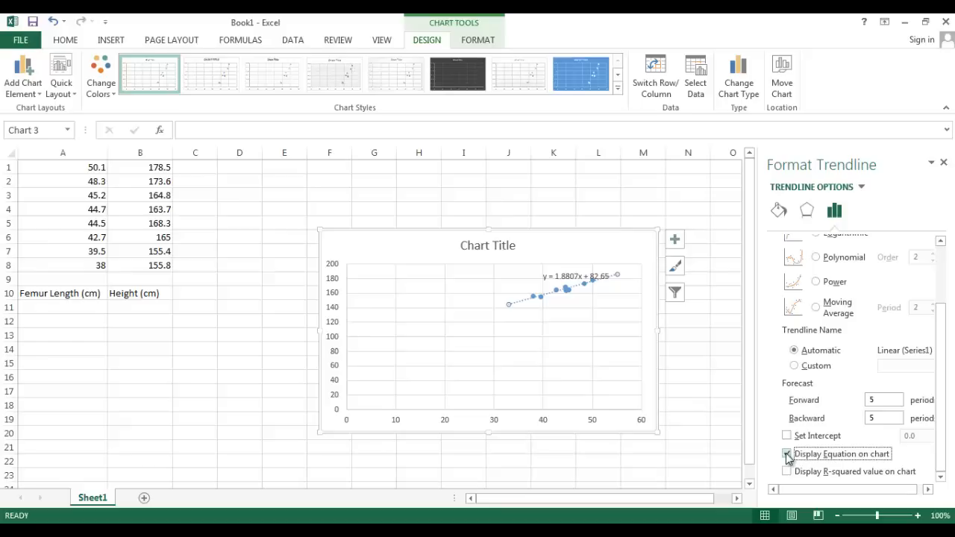
click(787, 470)
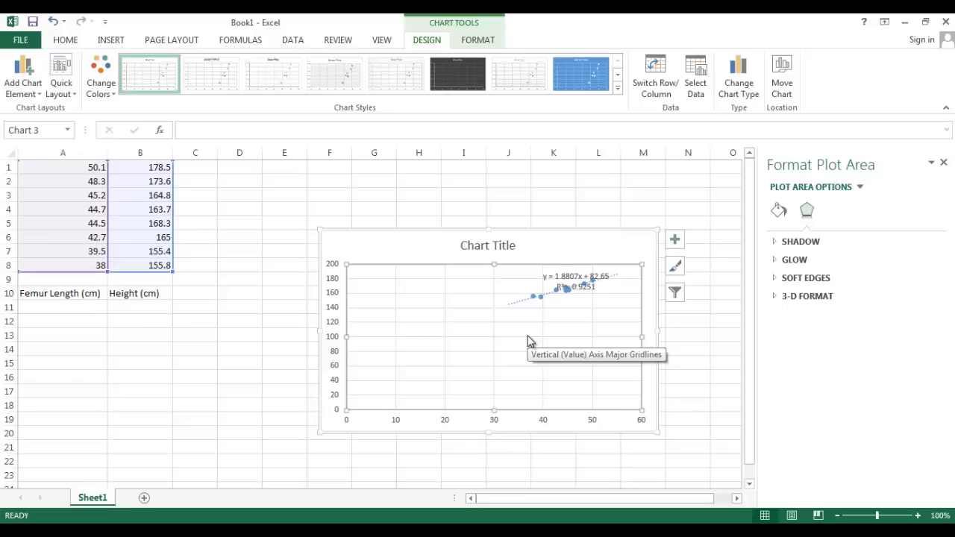
- Set the horizontal axis bounds to Minimum 30 and Maximum 55
click(492, 419)
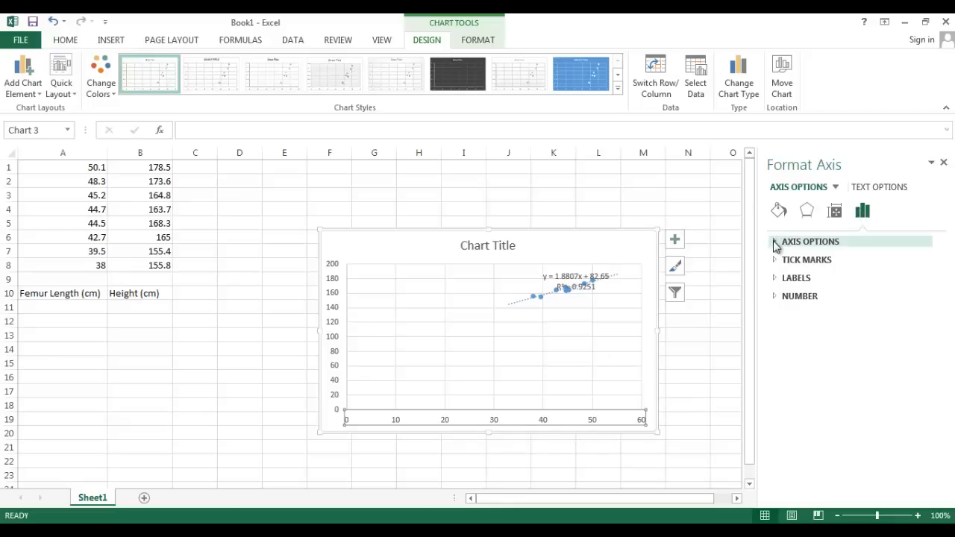
click(810, 241)
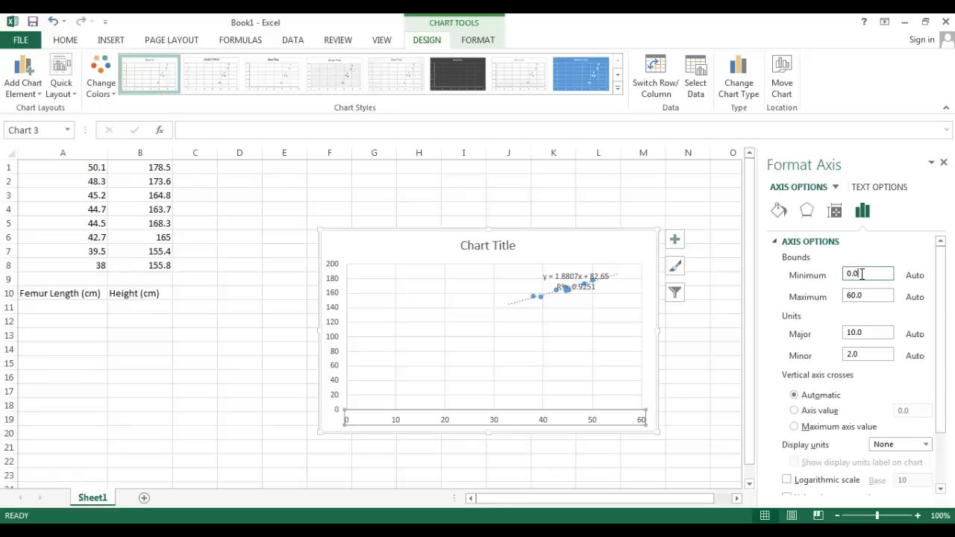
text(0)
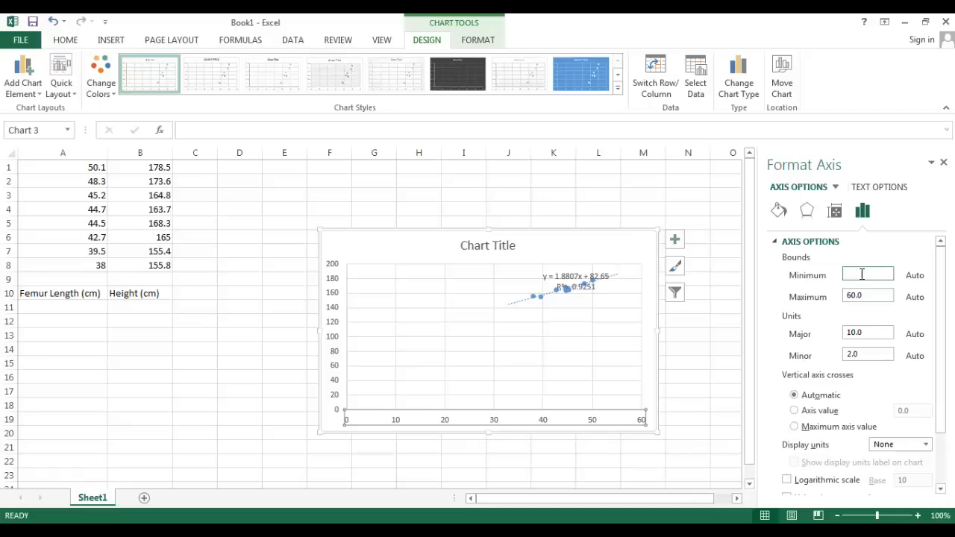
text(30.0)
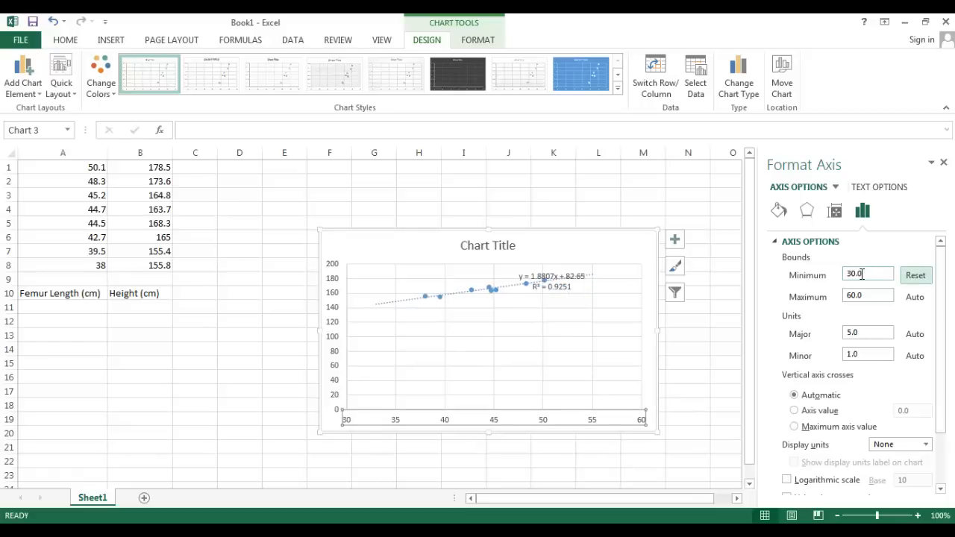
triple_click(868, 295)
text(55)
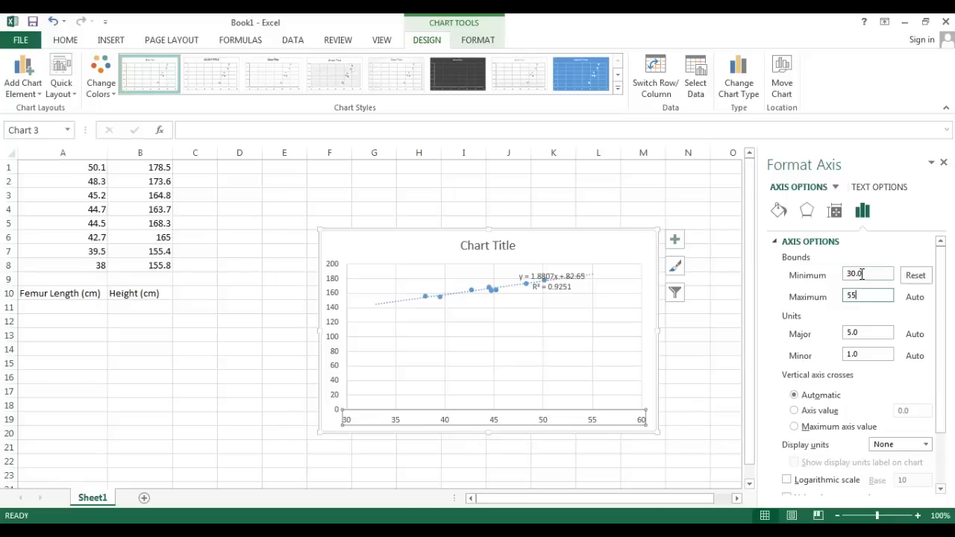
key(Return)
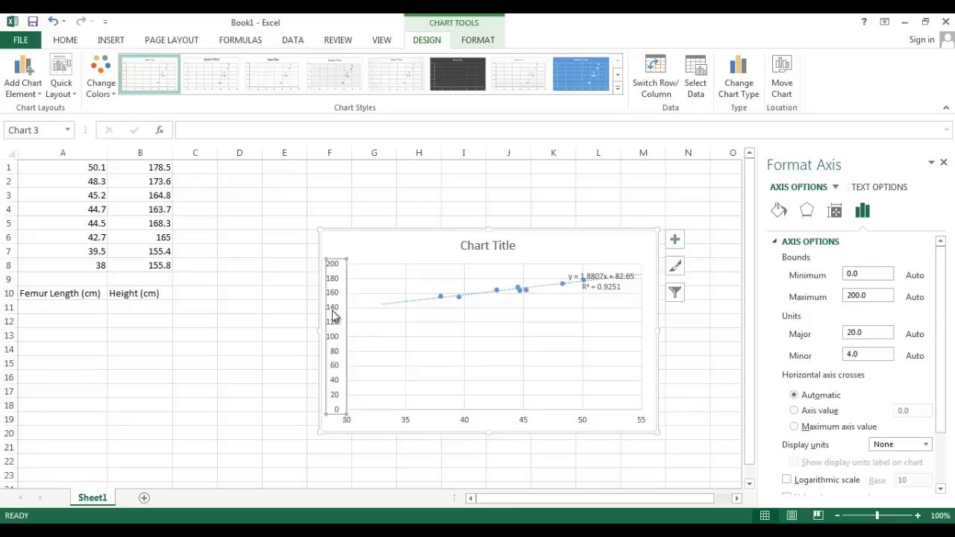
- Set the vertical axis bounds to Minimum 140 and Maximum 190
click(868, 274)
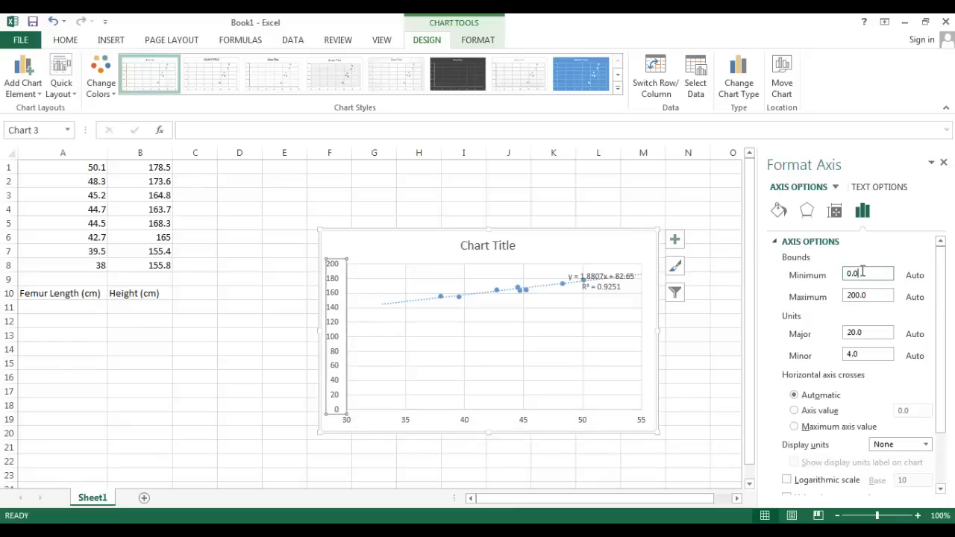
text(14)
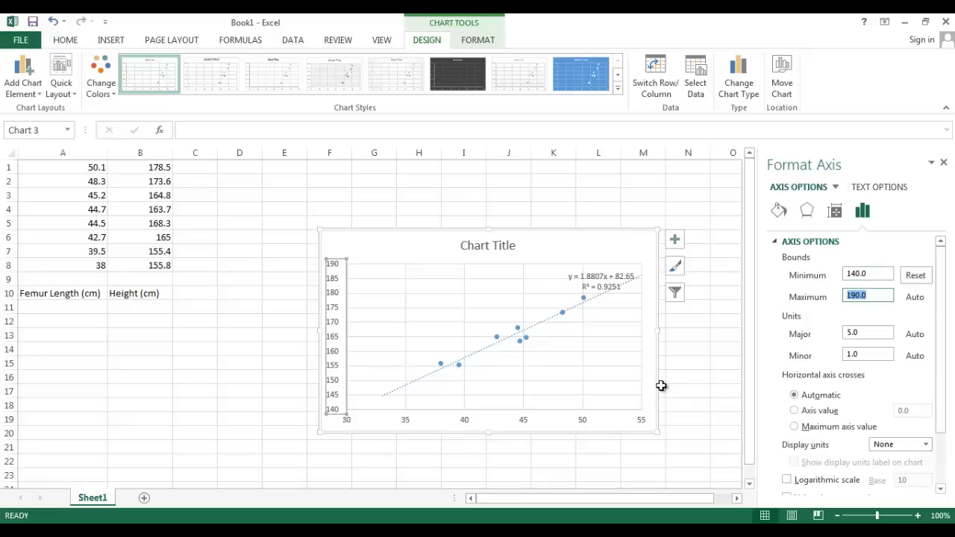
mouse_move(714, 372)
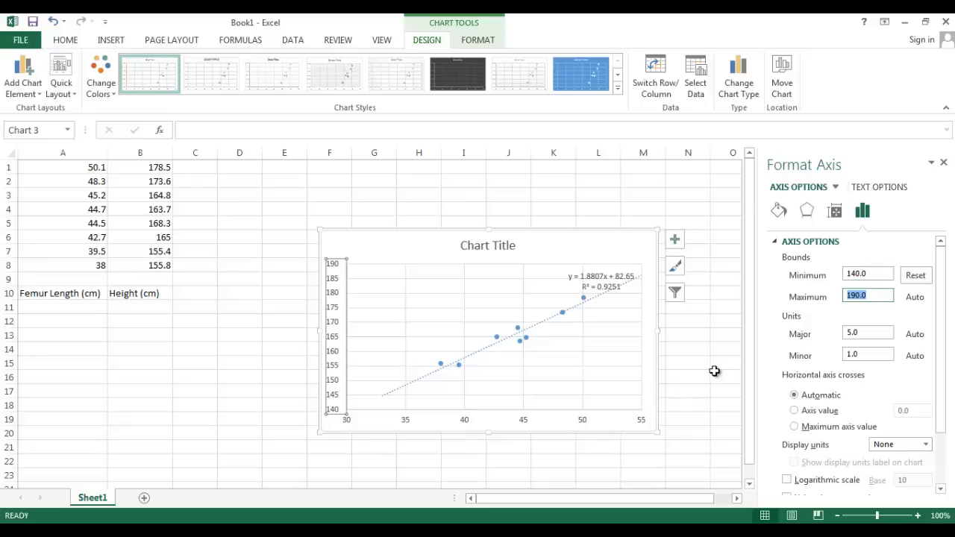
mouse_move(584, 363)
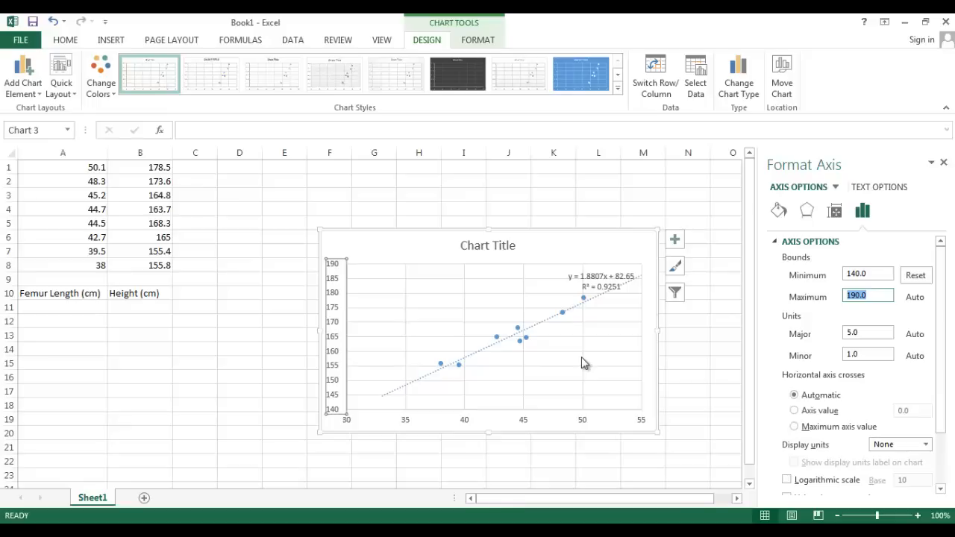
mouse_move(574, 361)
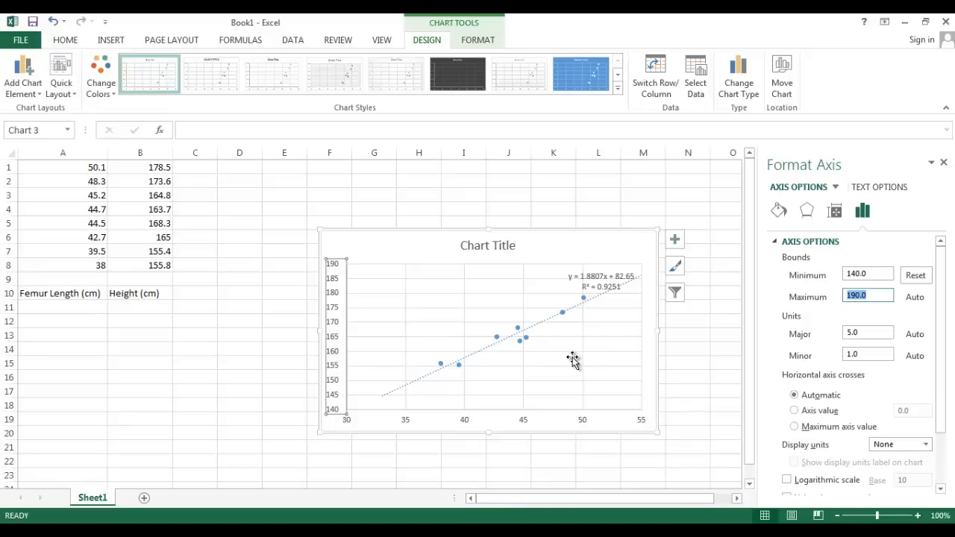
mouse_move(664, 333)
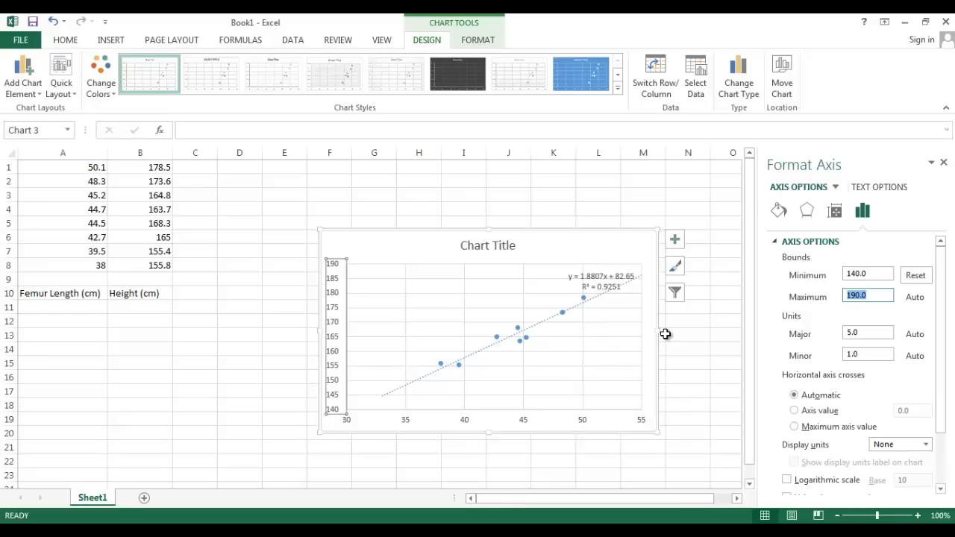
click(487, 245)
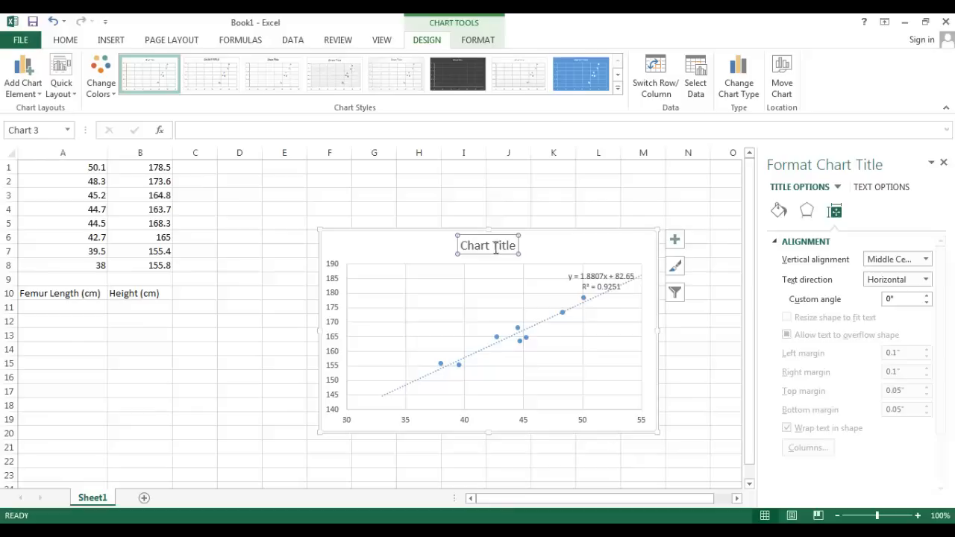
- Replace the placeholder chart title with 'Femur Length and Height'
double_click(487, 244)
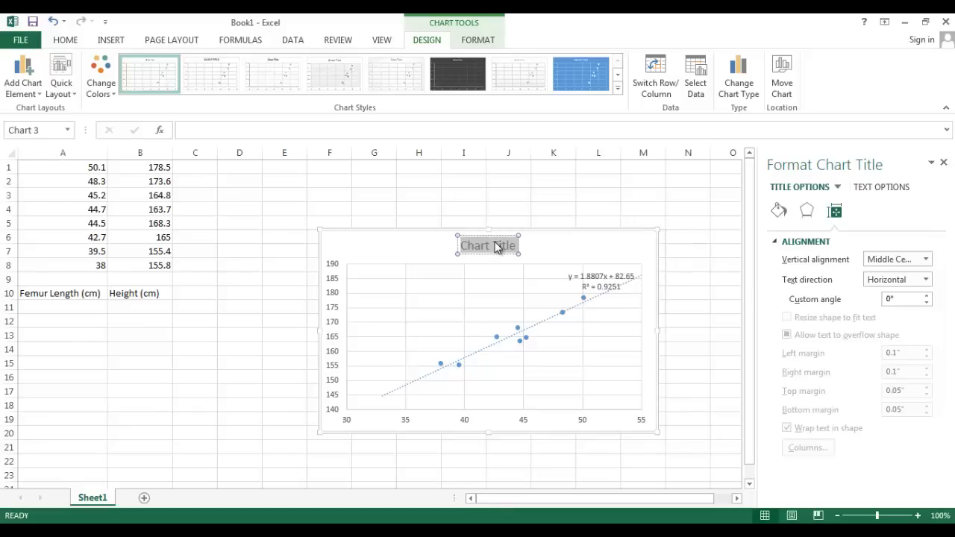
text(Fem)
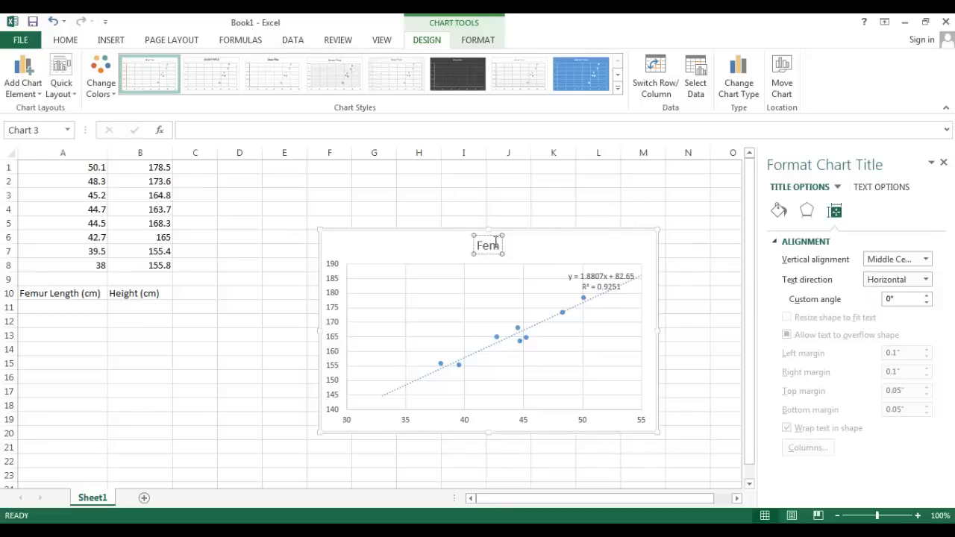
text(Femur Length and Height)
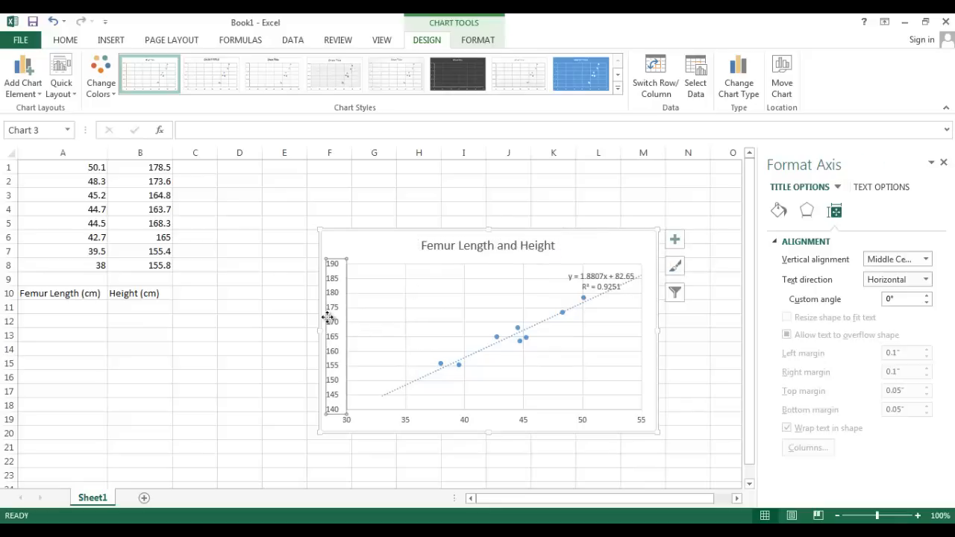
click(489, 358)
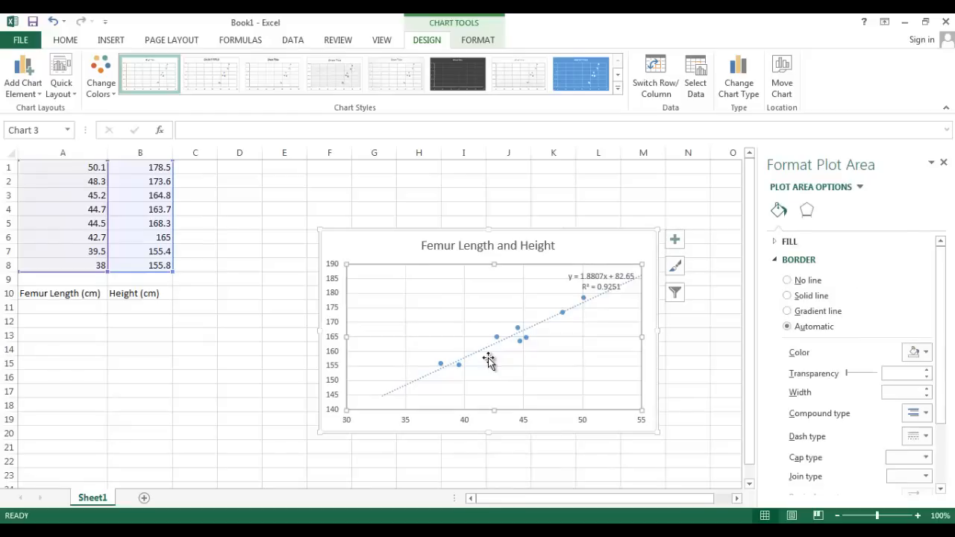
mouse_move(674, 238)
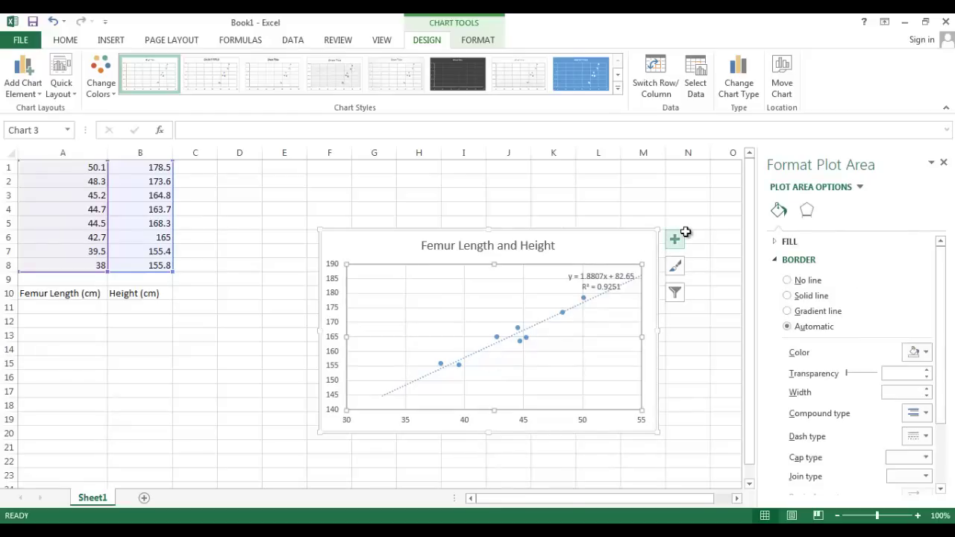
- Turn on Axis Titles and label the horizontal axis 'Femur Length (cm)'
click(674, 238)
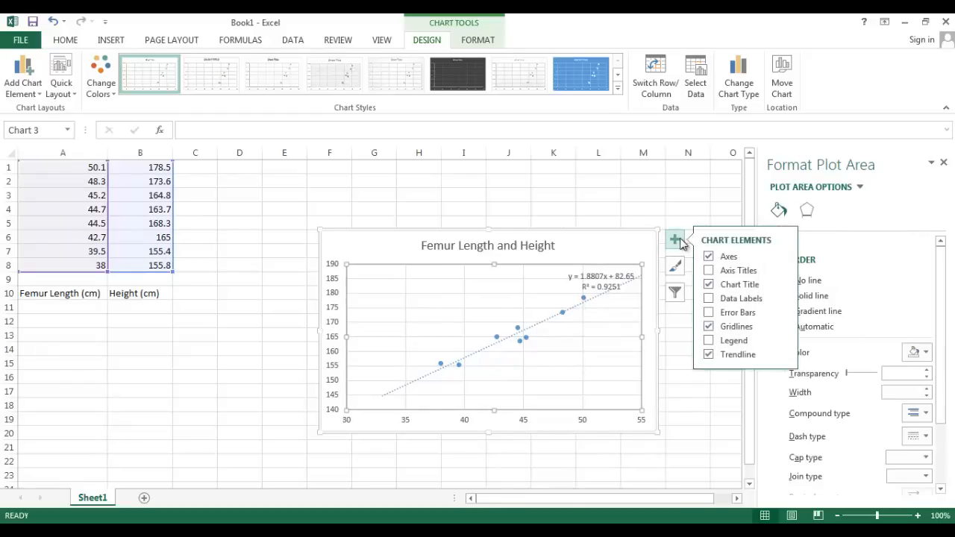
click(707, 270)
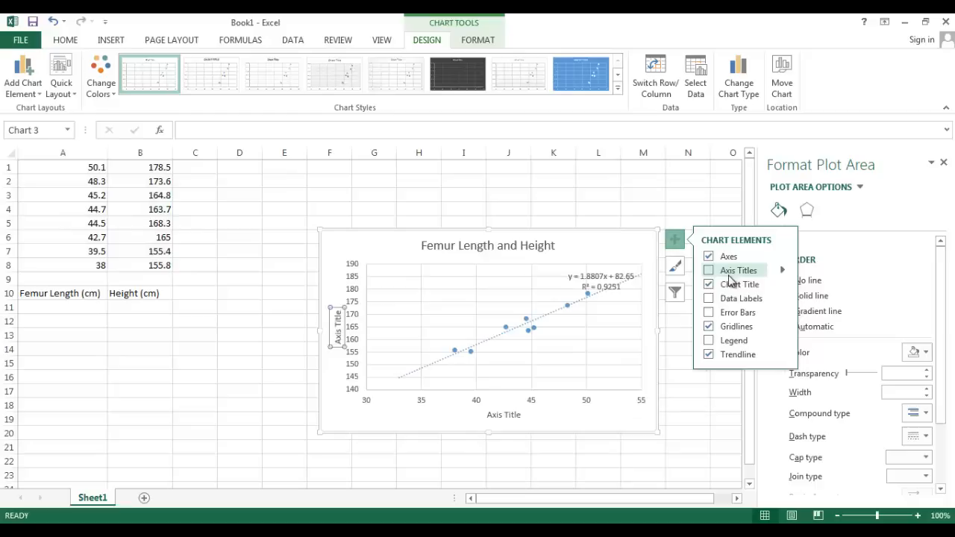
click(708, 270)
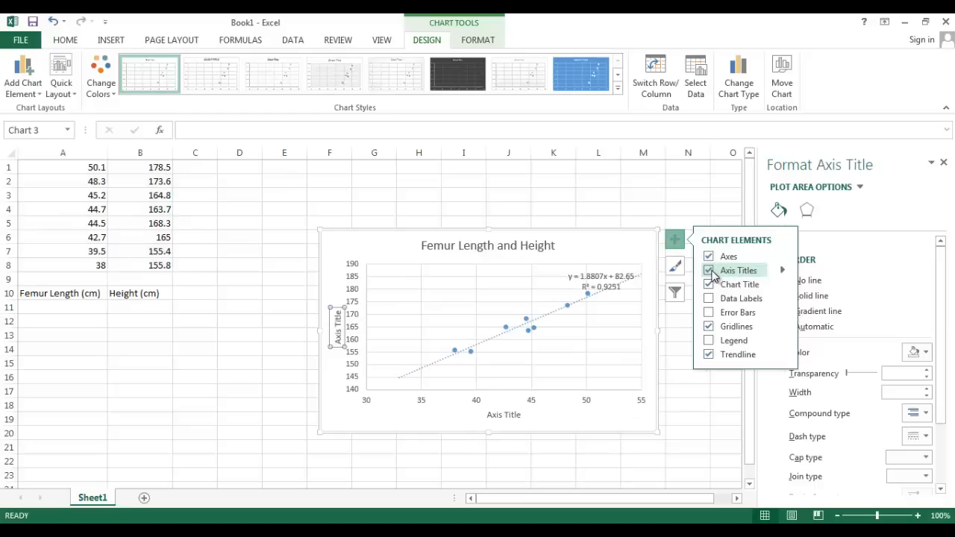
click(737, 270)
text(Femur Length (cm))
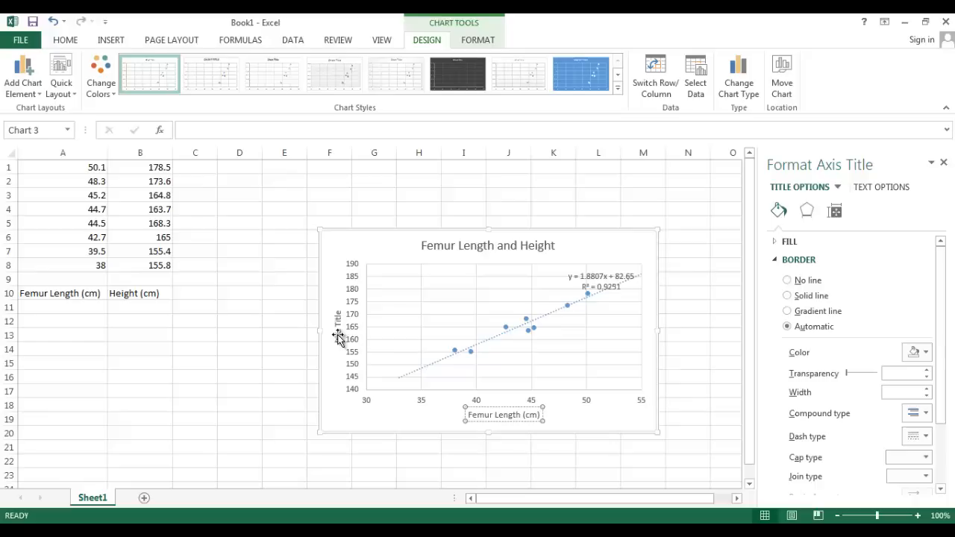
click(337, 323)
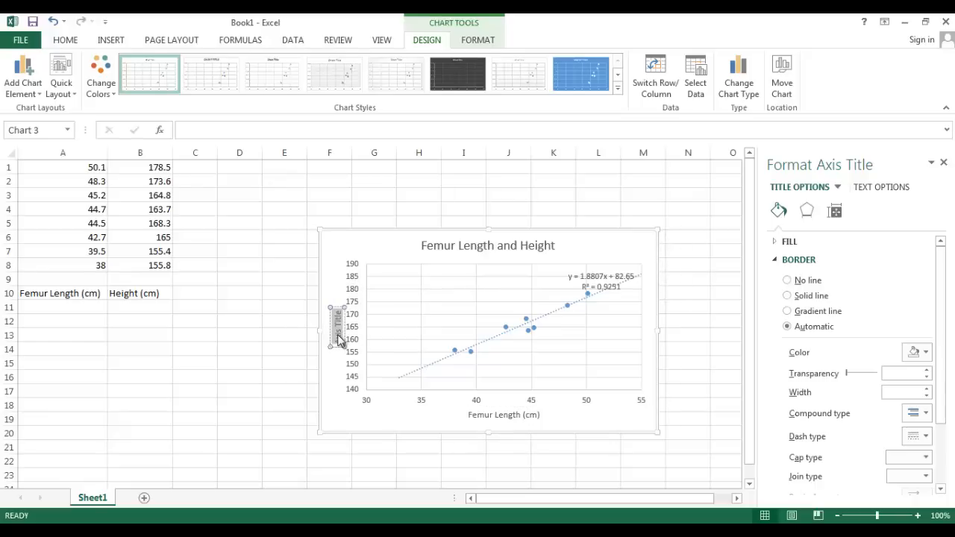
mouse_move(338, 325)
text(Height (cm))
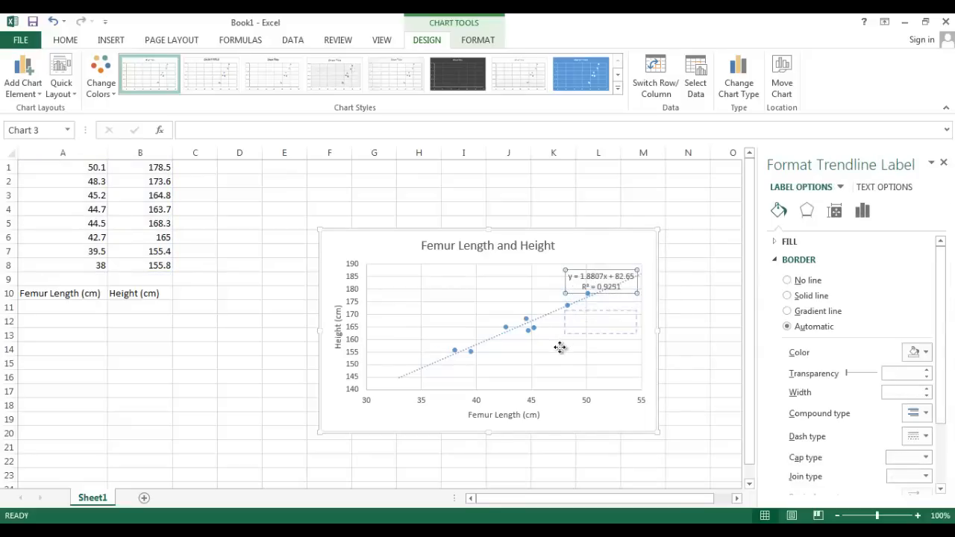
- Drag the equation and R² label from the top right to below the trendline
drag(600, 287, 589, 345)
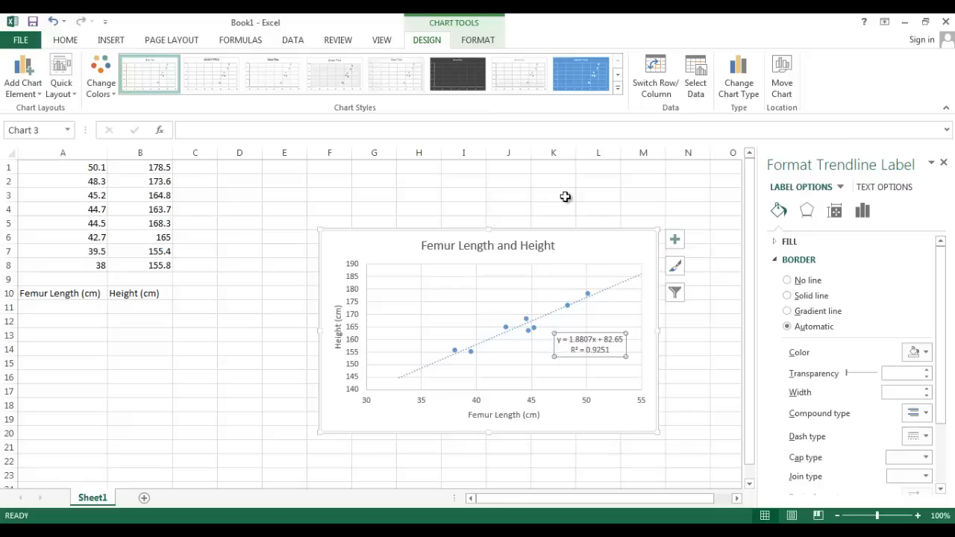